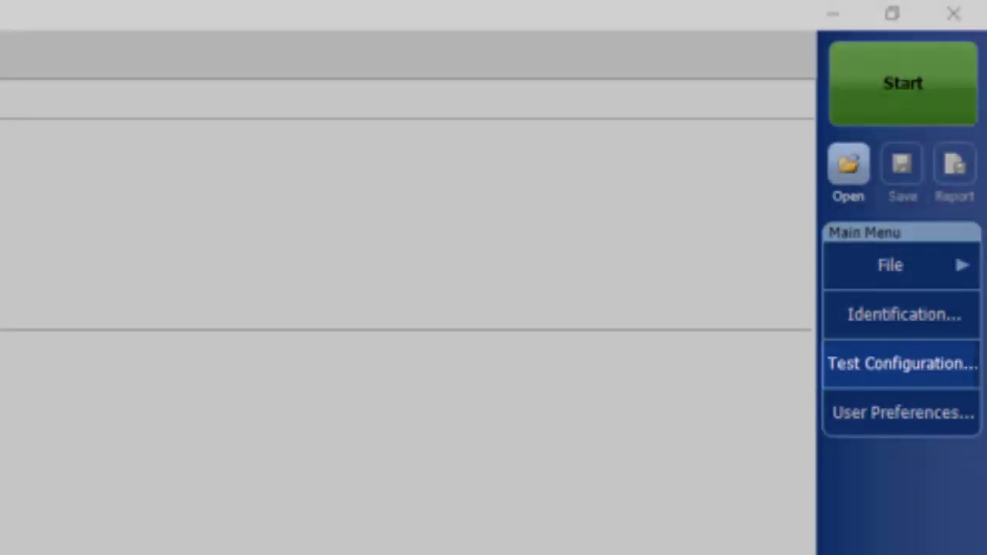
# Show the iOLM settings: OS2 singlemode fiber, 1310/1550 nm, 0.1500 km launch fiber
pyautogui.click(900, 363)
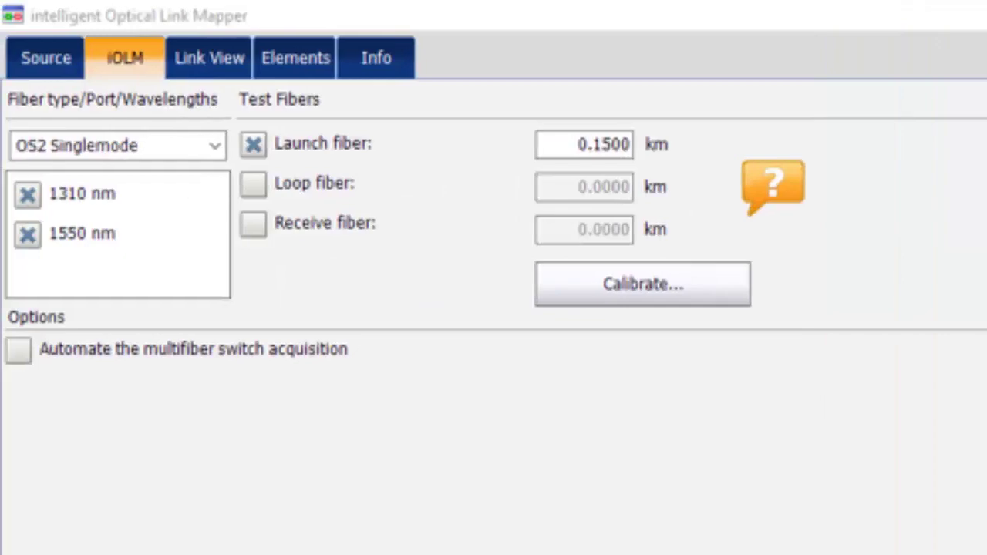
pyautogui.click(643, 284)
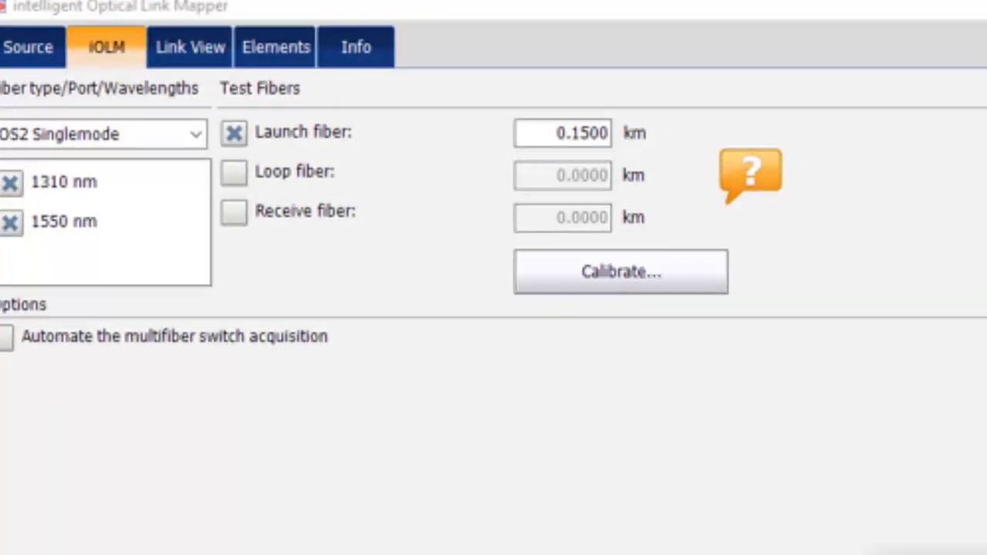
# Close the acquisition settings and bring up the Test Configuration list
pyautogui.click(620, 272)
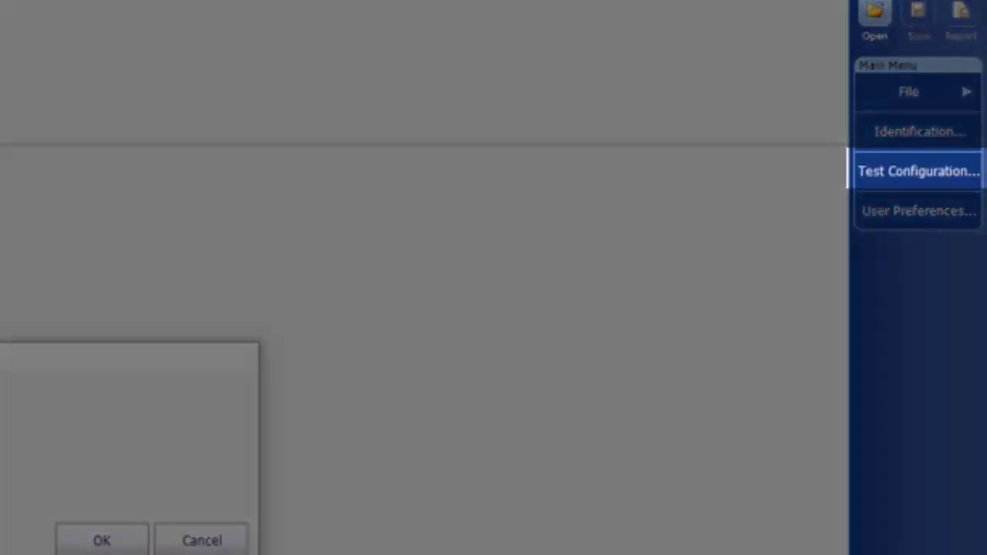
pyautogui.click(917, 170)
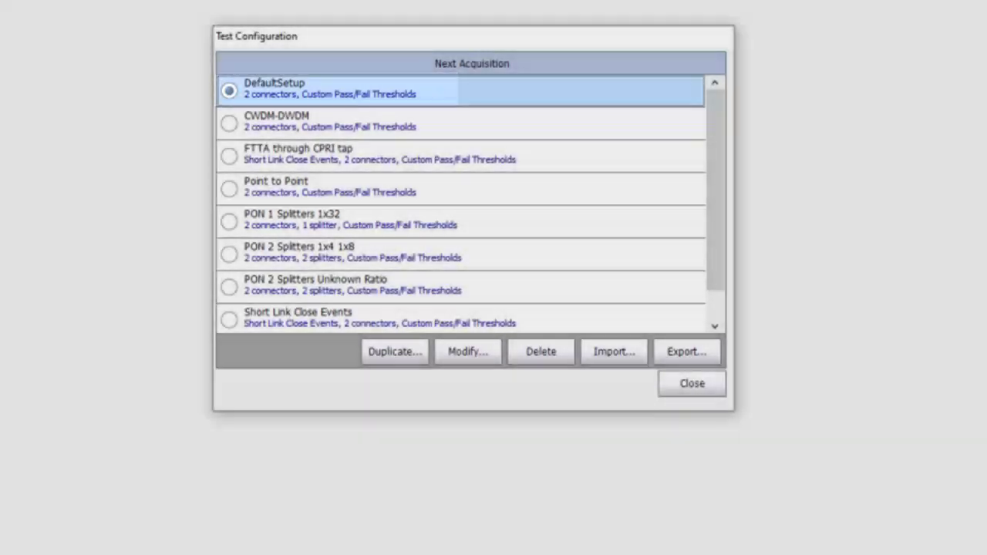
# Duplicate DefaultSetup, naming the copy 'PON 1x64'
pyautogui.click(395, 351)
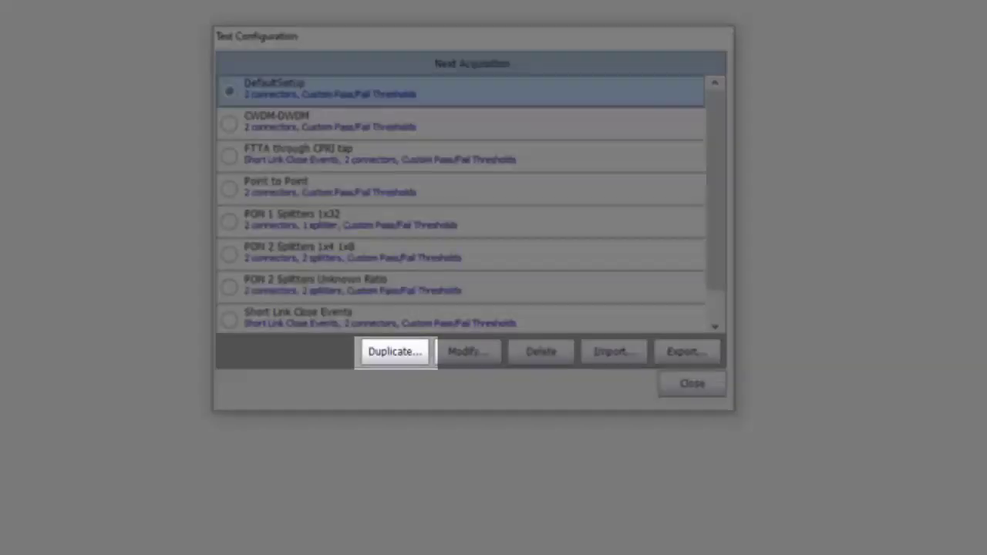
pyautogui.click(395, 351)
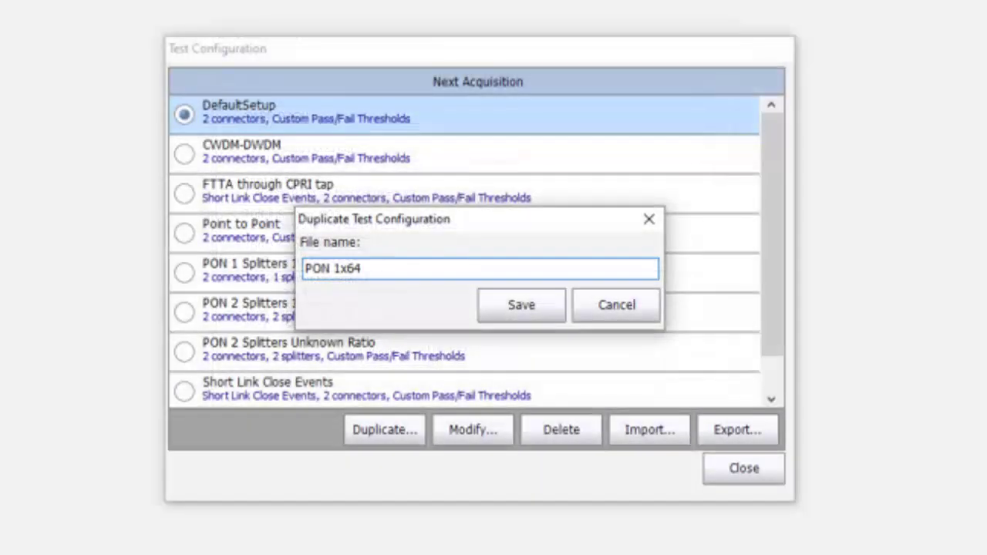
pyautogui.click(520, 305)
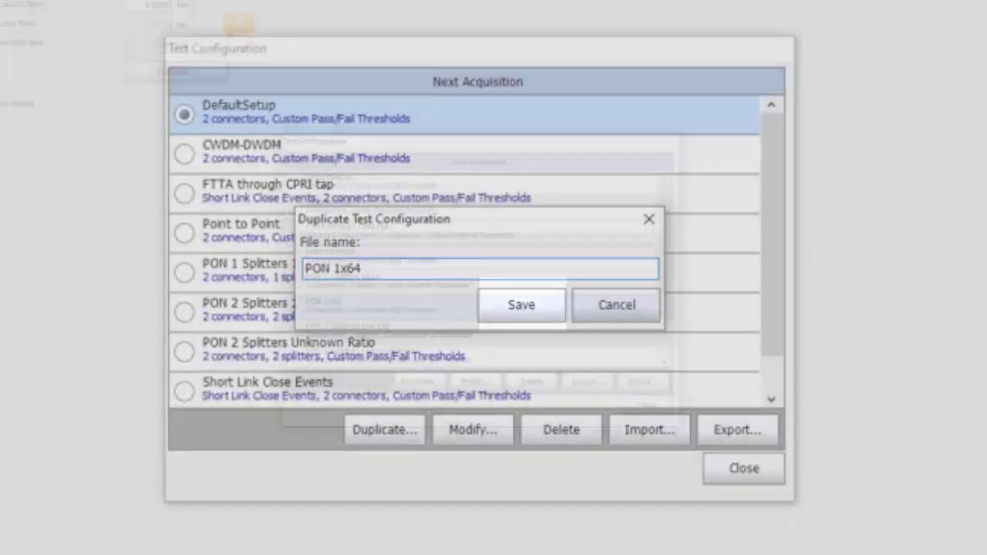
# Save the 'PON 1x64' copy, then open it for modification
pyautogui.click(522, 304)
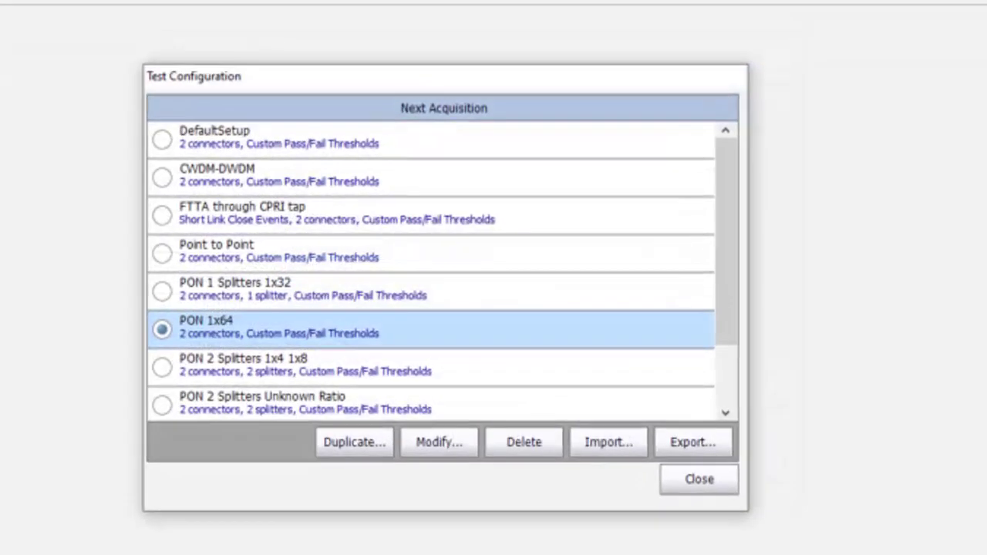
pyautogui.click(438, 442)
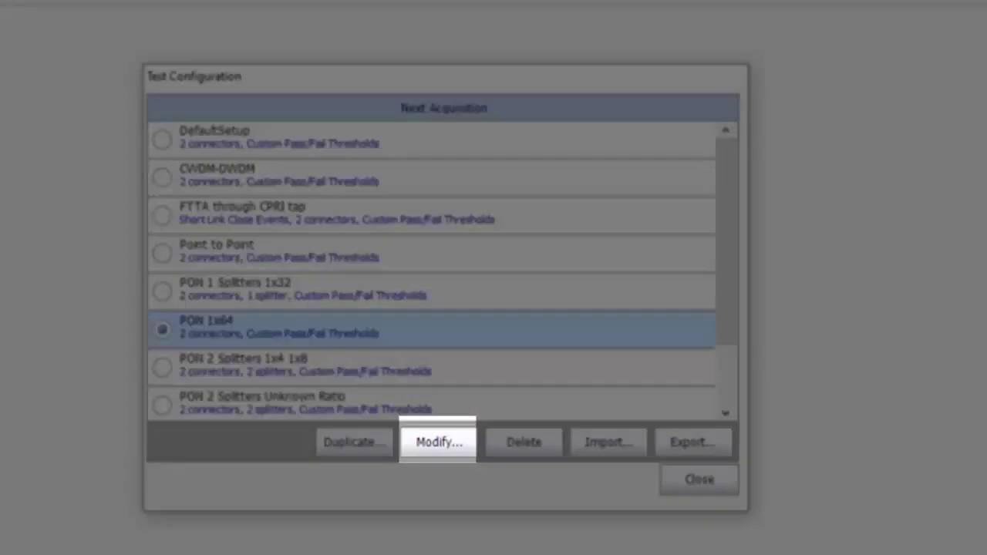
pyautogui.click(438, 442)
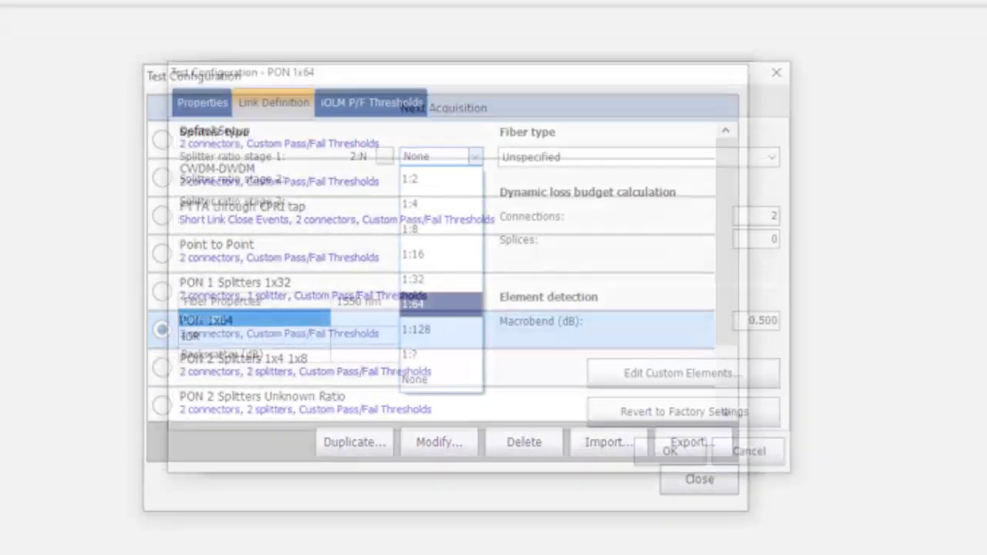